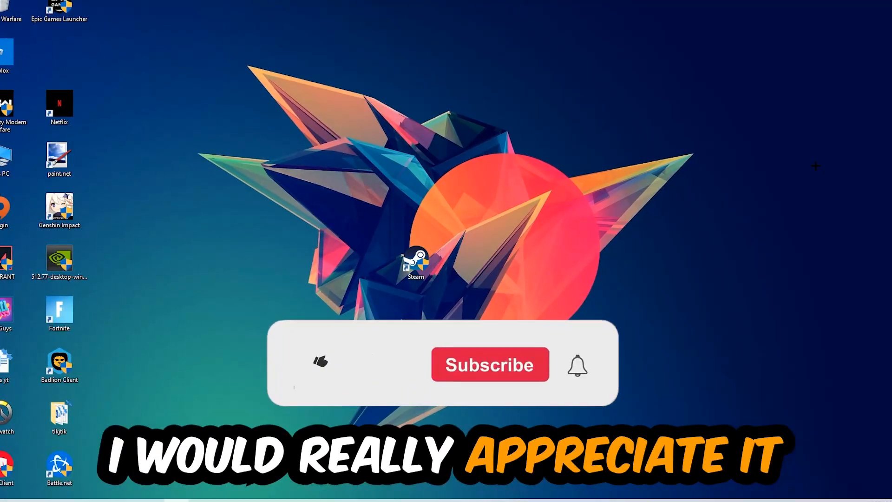
Bring up Task Manager from the taskbar options and enlarge it to fill the screen.
{"action": "left_click", "coordinate": [320, 363]}
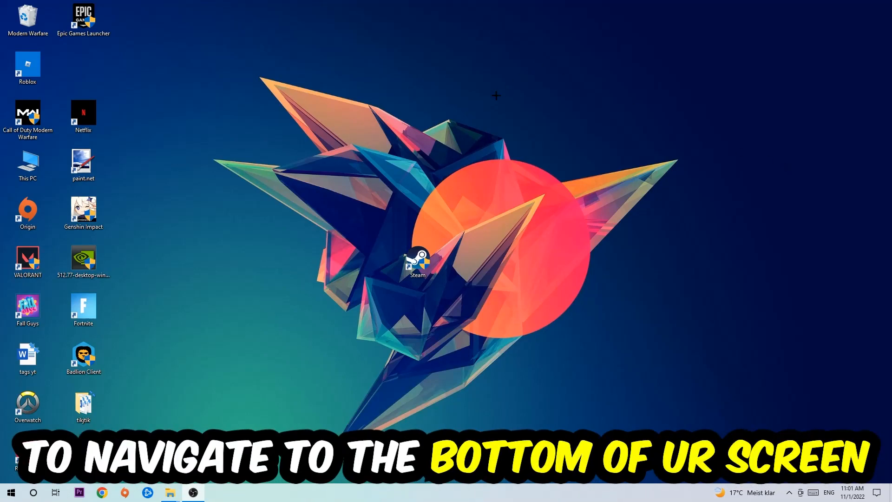
{"action": "right_click", "coordinate": [399, 492]}
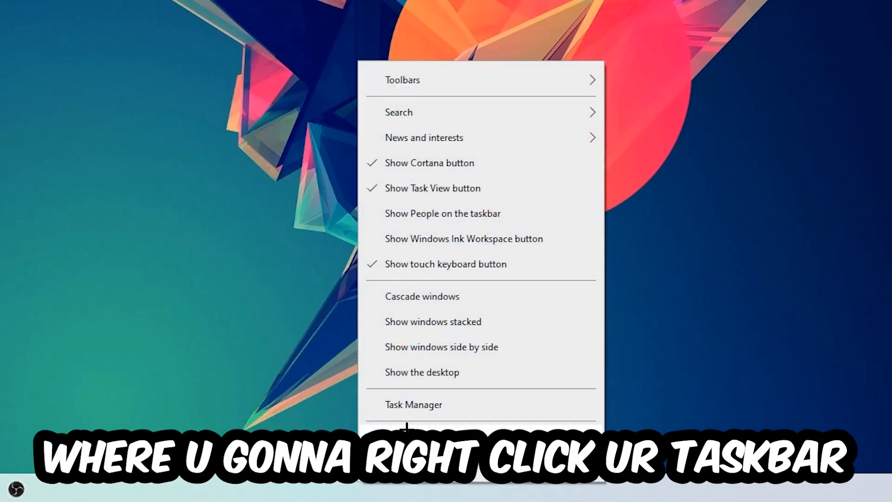
{"action": "left_click", "coordinate": [413, 404]}
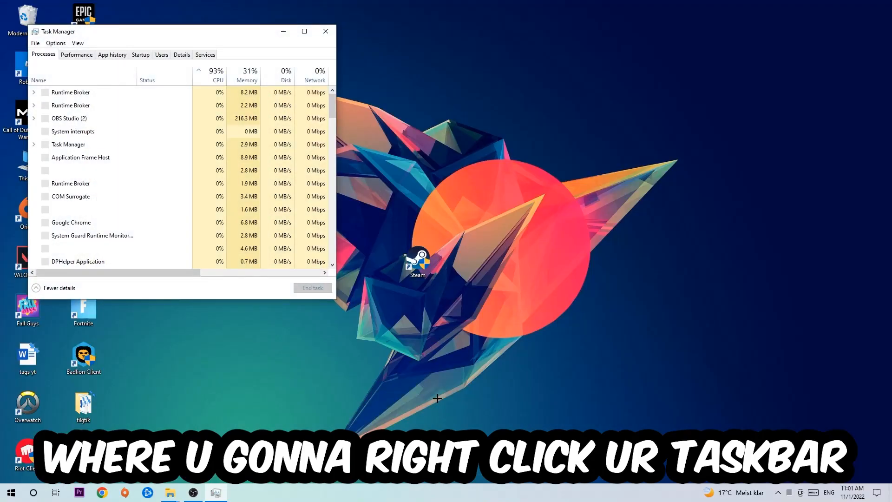
{"action": "left_click", "coordinate": [303, 32]}
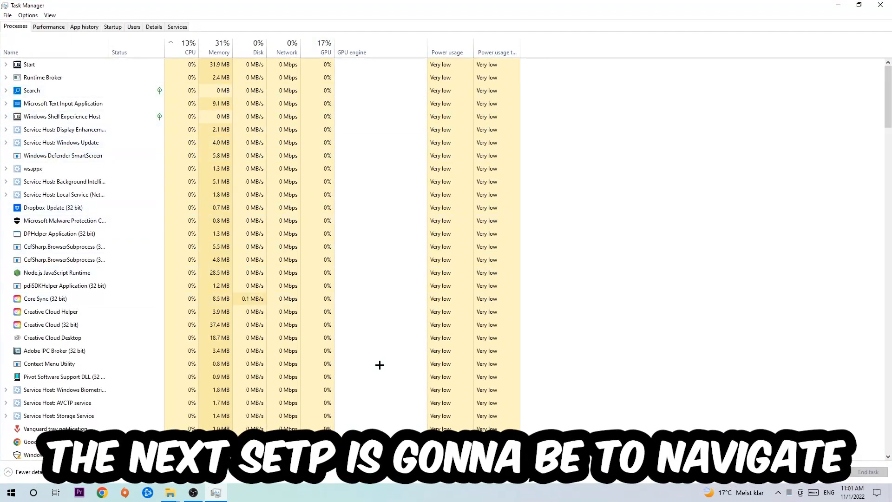
{"action": "left_click", "coordinate": [62, 103]}
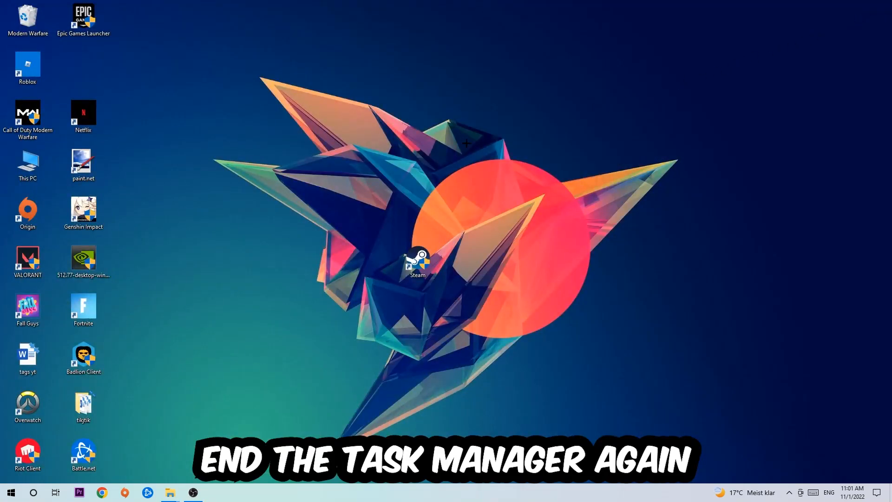
{"action": "mouse_move", "coordinate": [531, 166]}
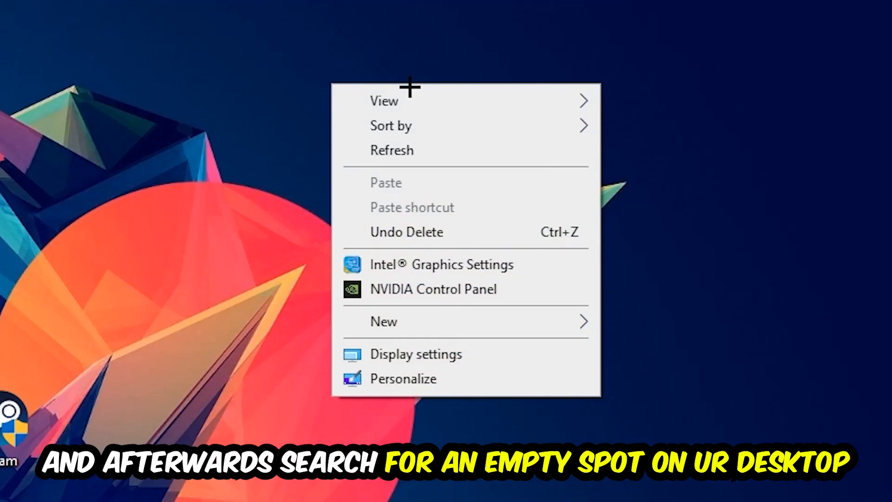
{"action": "mouse_move", "coordinate": [385, 100]}
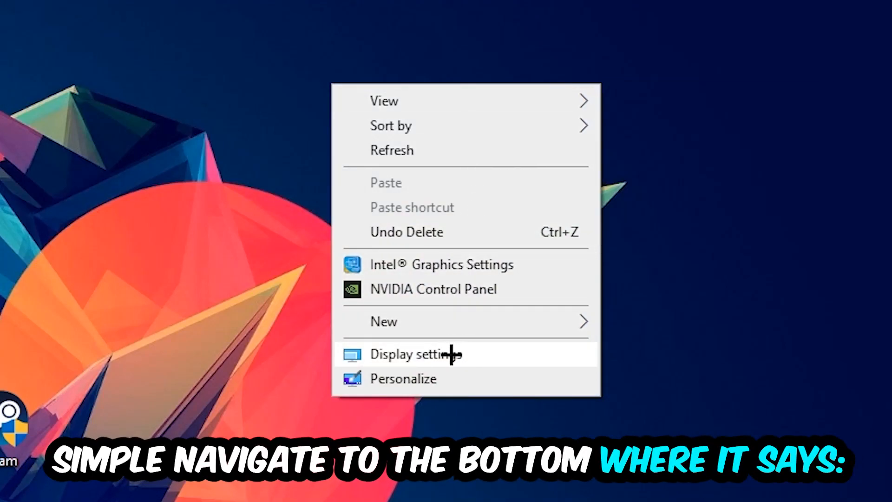
Reach the Display settings page from the desktop's right-click options.
{"action": "left_click", "coordinate": [416, 354]}
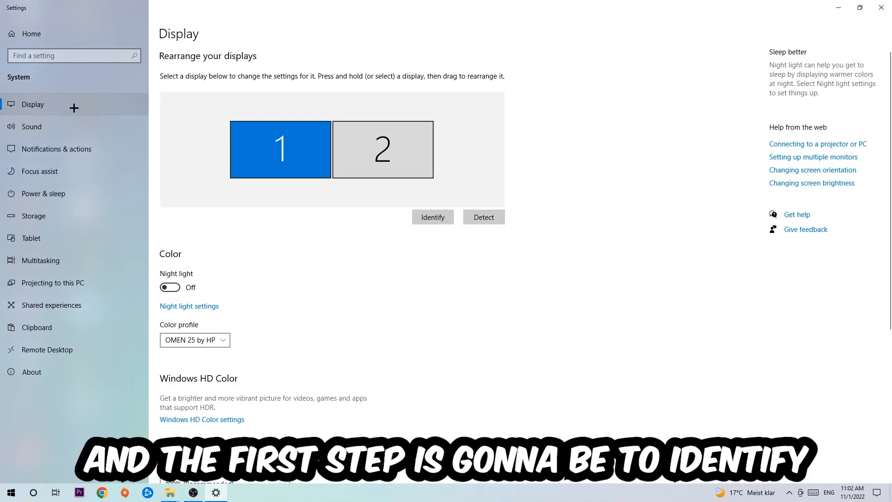
{"action": "mouse_move", "coordinate": [202, 139]}
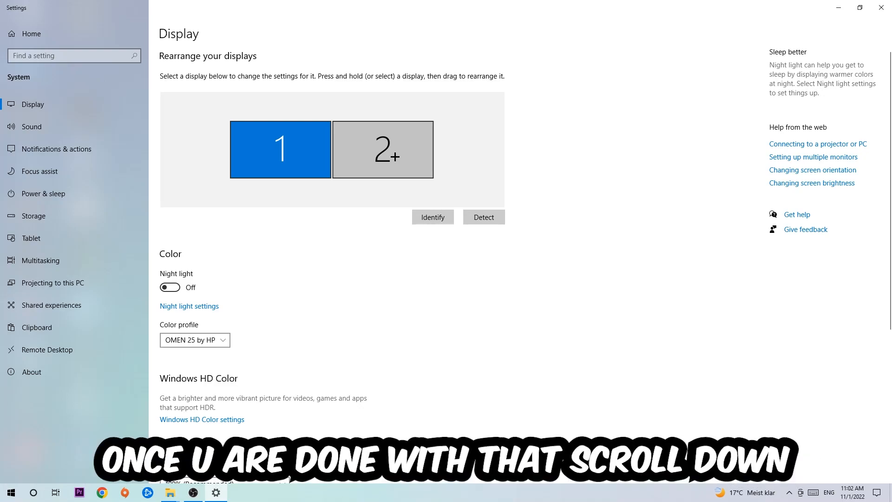
Review the scale and resolution settings further down the Display page.
{"action": "scroll", "scroll_direction": "down", "scroll_amount": 3}
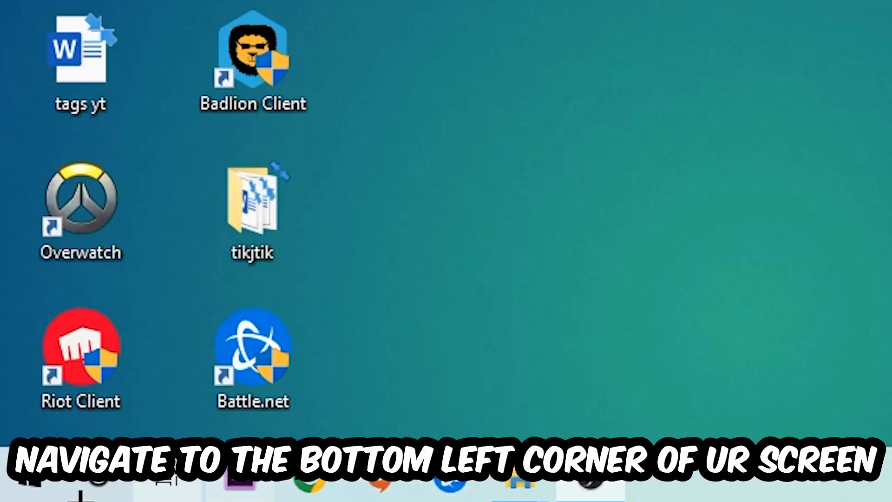
Visit Update & Security in Settings, then move the NVIDIA driver installer toward the desktop centre.
{"action": "left_click", "coordinate": [10, 493]}
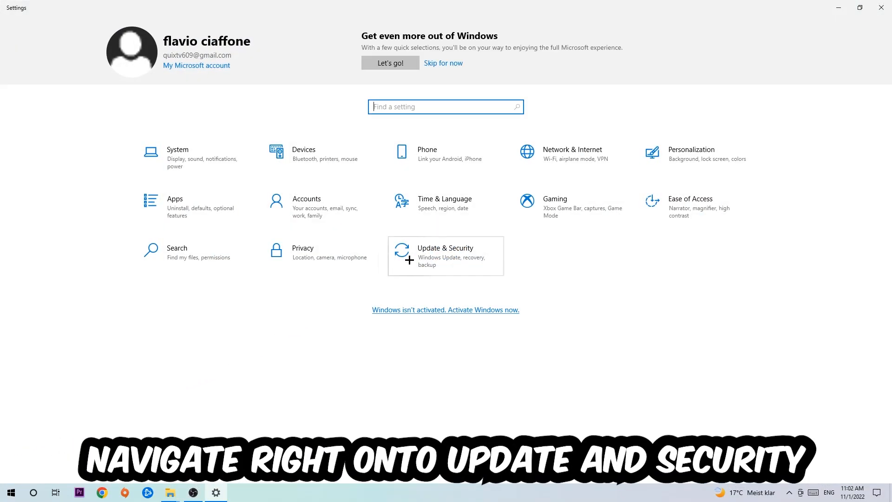
{"action": "left_click", "coordinate": [445, 251]}
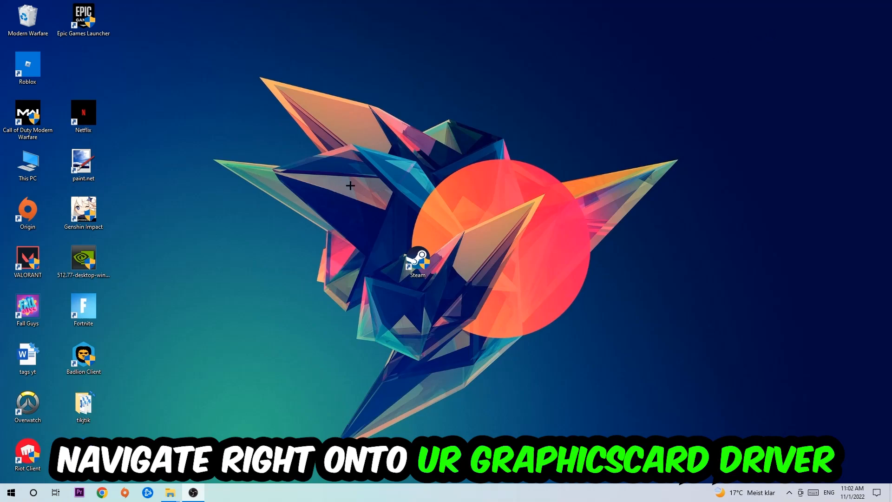
{"action": "left_click_drag", "start_coordinate": [83, 259], "coordinate": [367, 171]}
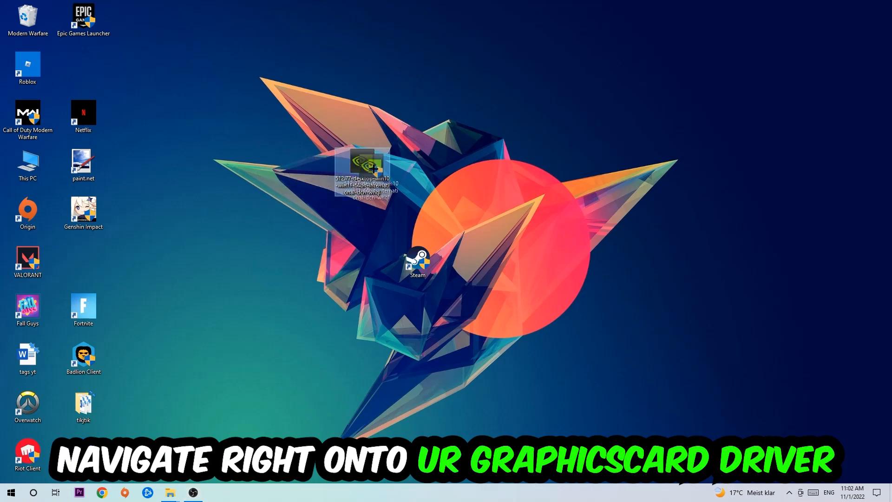